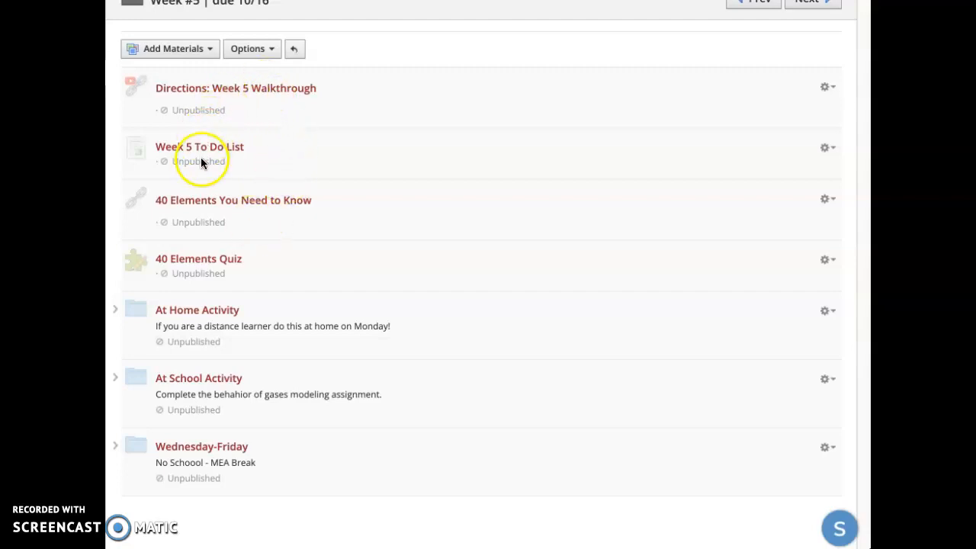
Step: Open the Week 5 To Do List page showing the Monday–Tuesday and Wednesday–Friday tasks
click(198, 147)
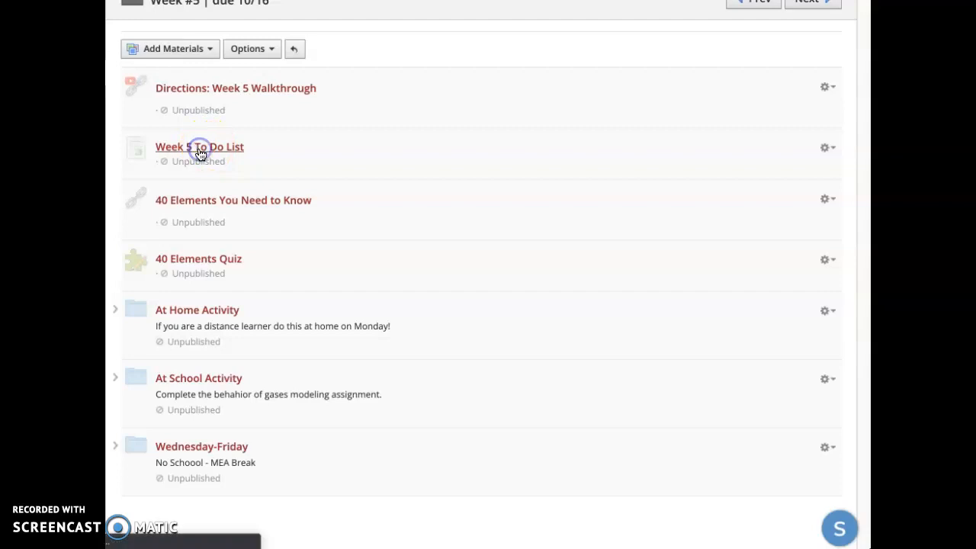
click(198, 147)
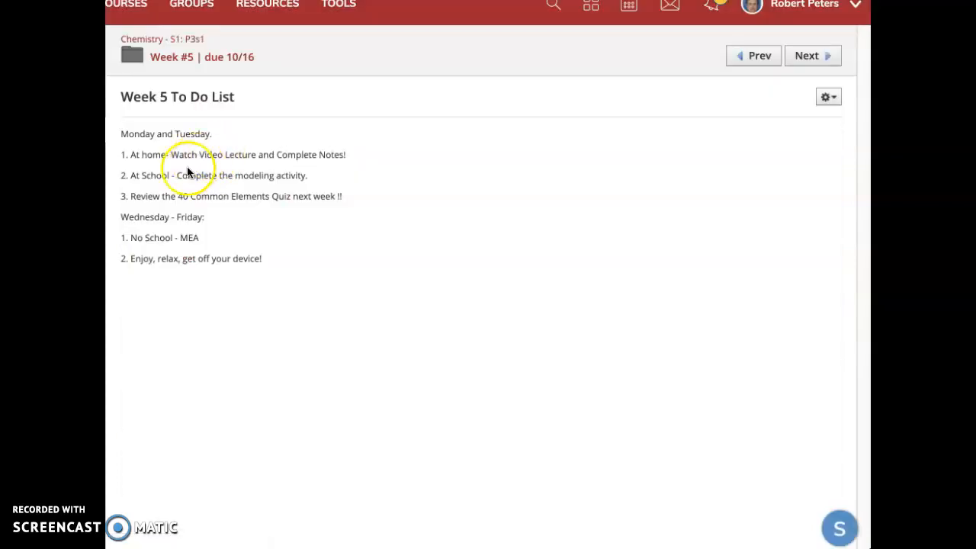
mouse_move(244, 189)
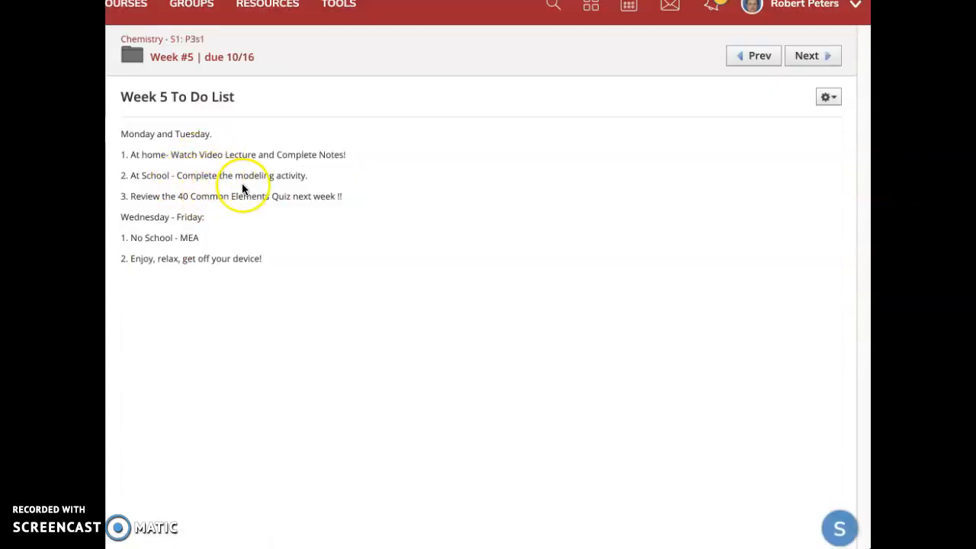
mouse_move(182, 211)
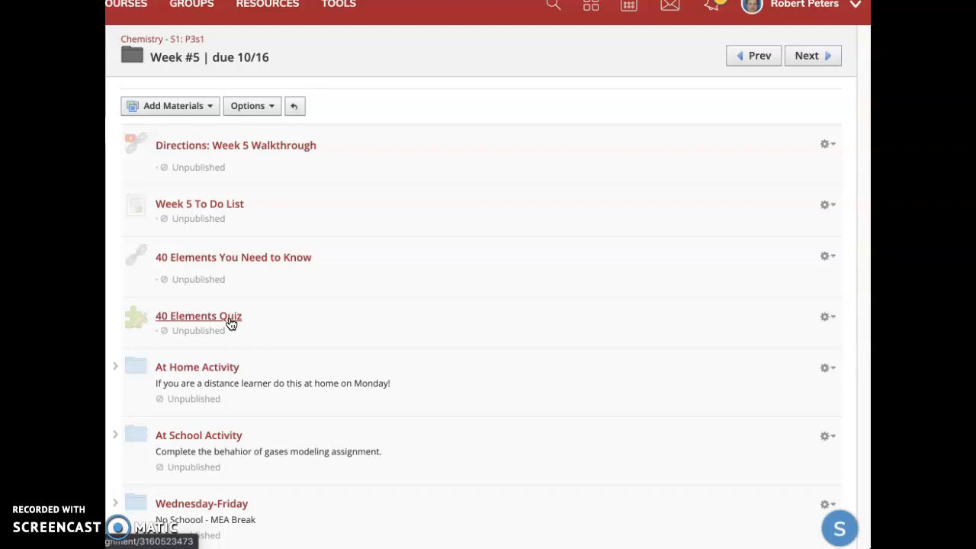
mouse_move(231, 326)
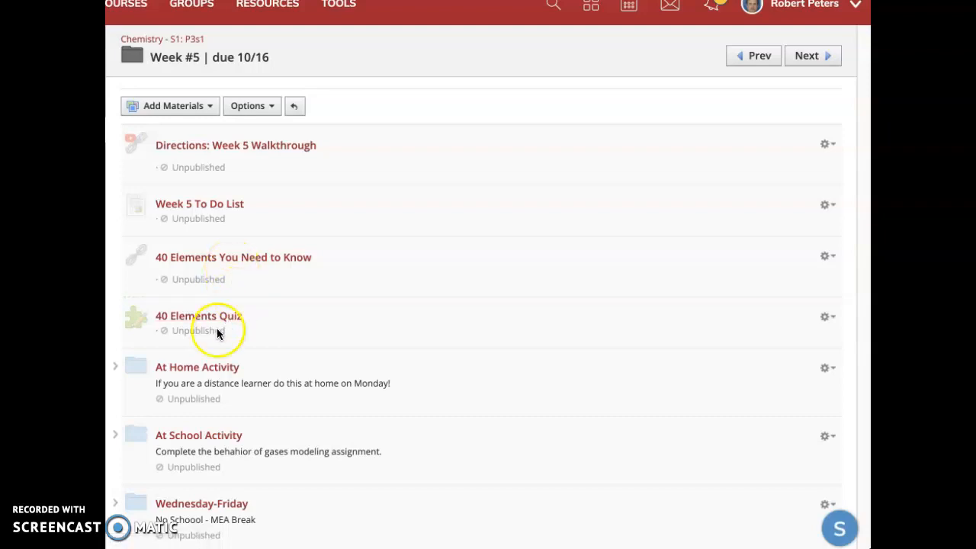
scroll(down, 3)
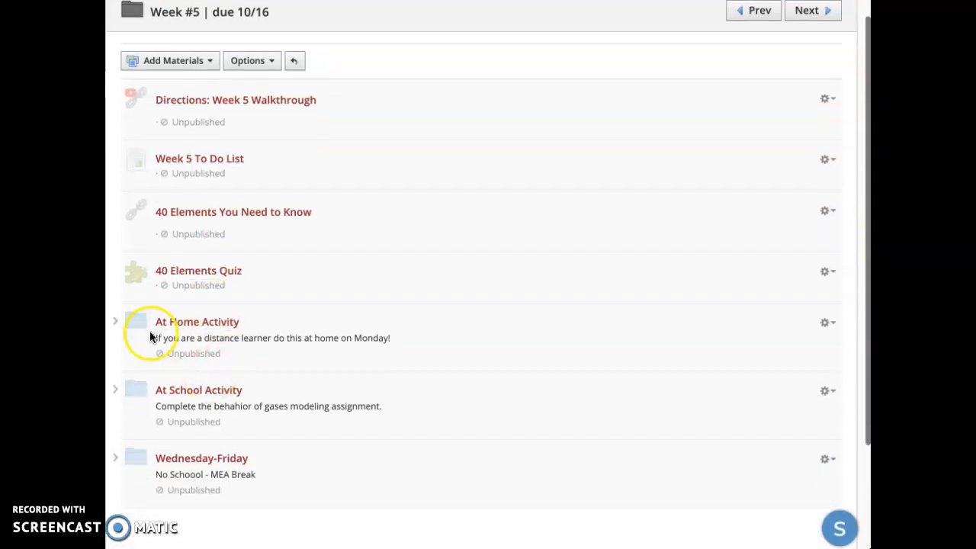
Step: Expand the At Home Activity folder to show the gases video lecture, gas laws notes and gases quiz
click(116, 321)
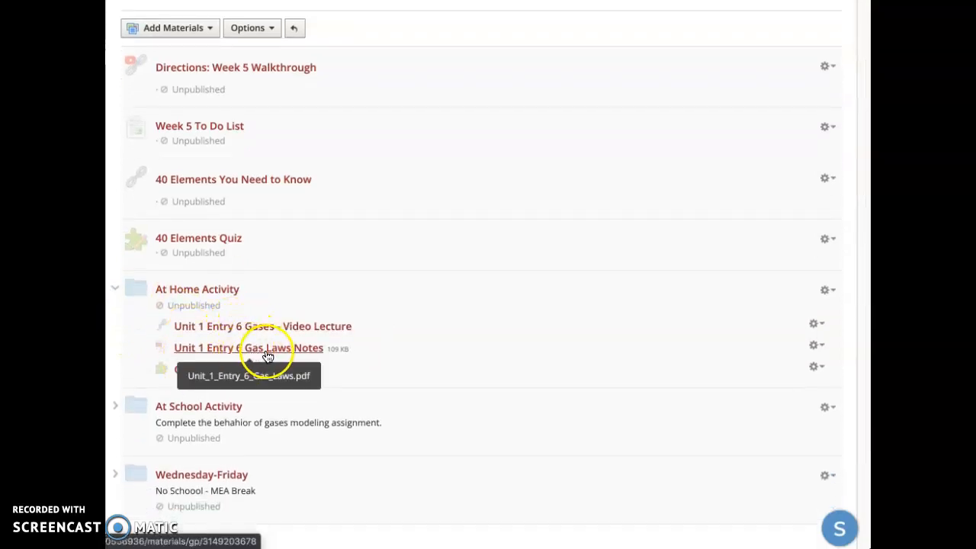
mouse_move(266, 374)
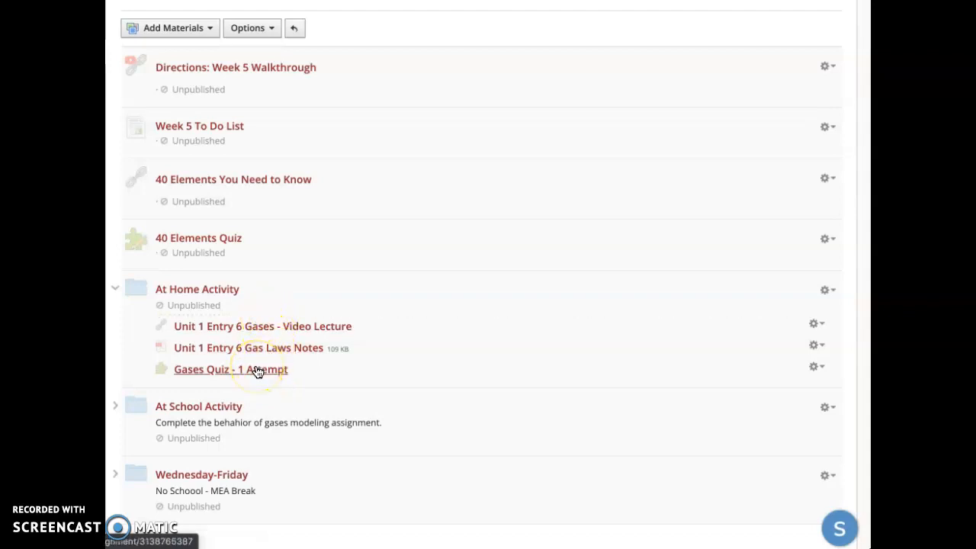
scroll(down, 3)
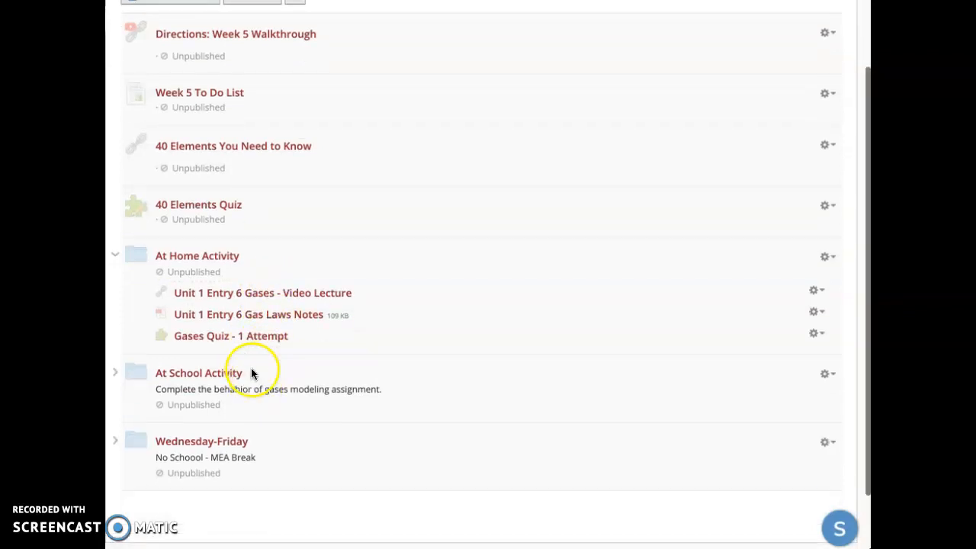
mouse_move(268, 316)
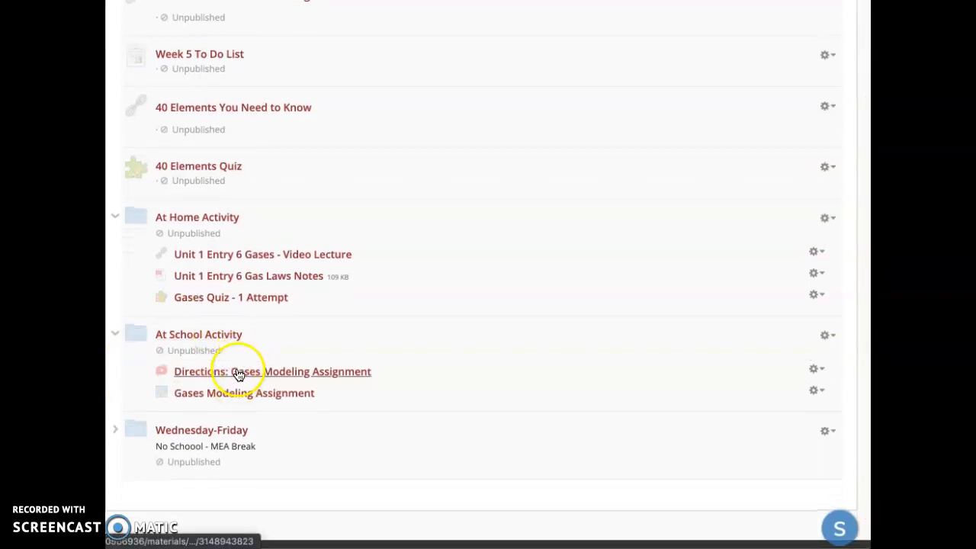
mouse_move(265, 390)
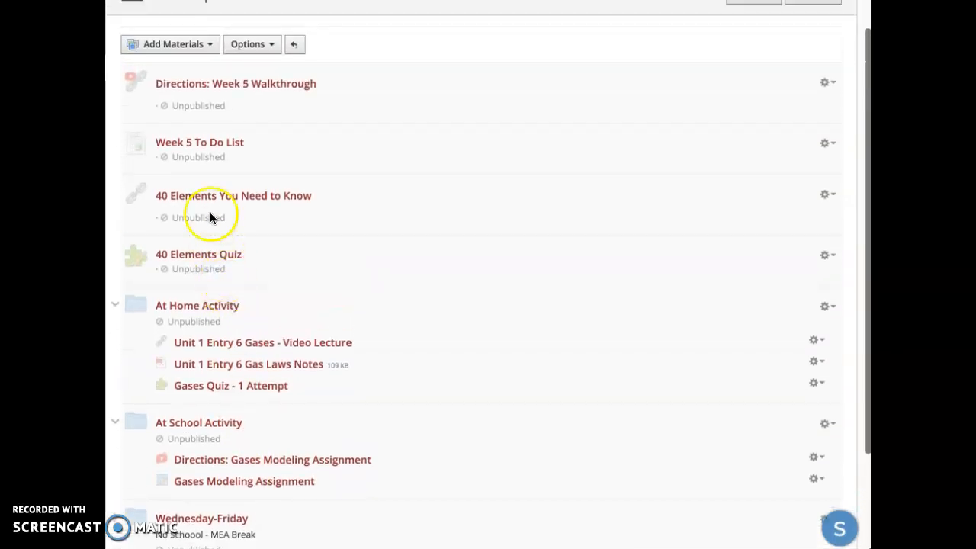
Step: Scroll the expanded At School Activity folder to show the gases modeling assignment and directions
scroll(down, 3)
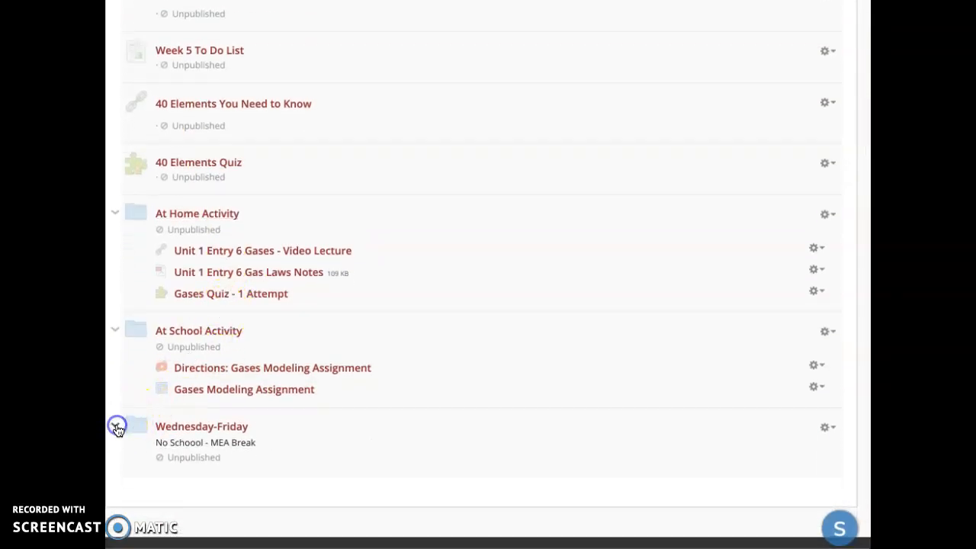